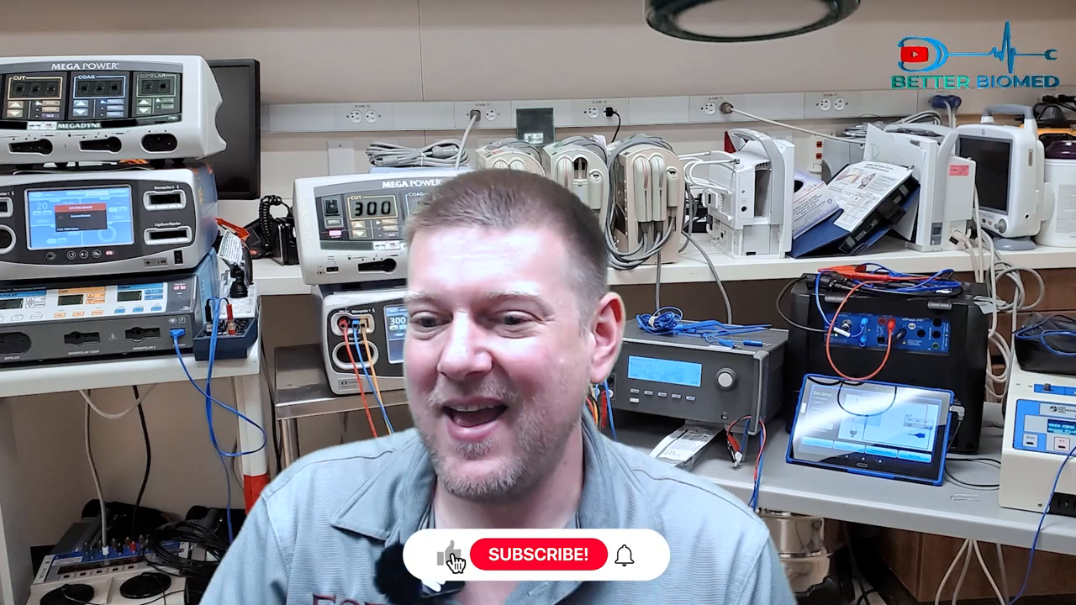
left_click(539, 555)
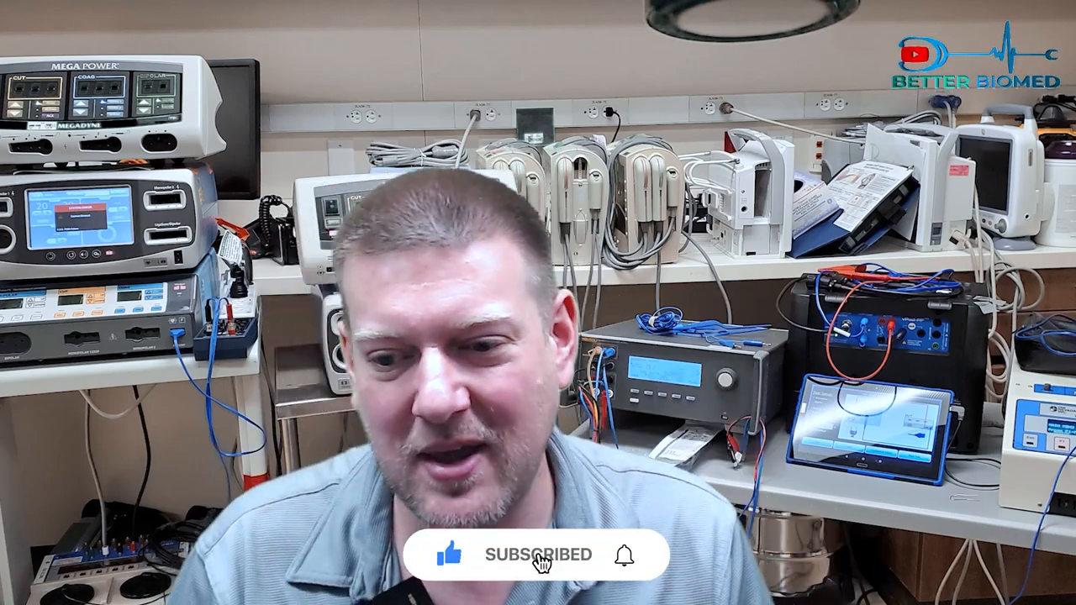